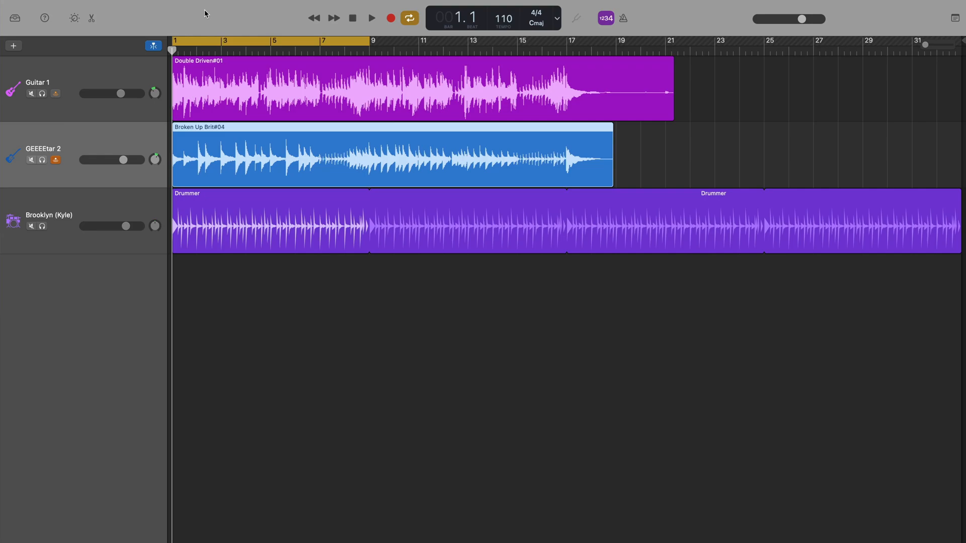
# Audition the tracks, then bring up the editor for the GEEEEtar 2 guitar region
pyautogui.click(371, 18)
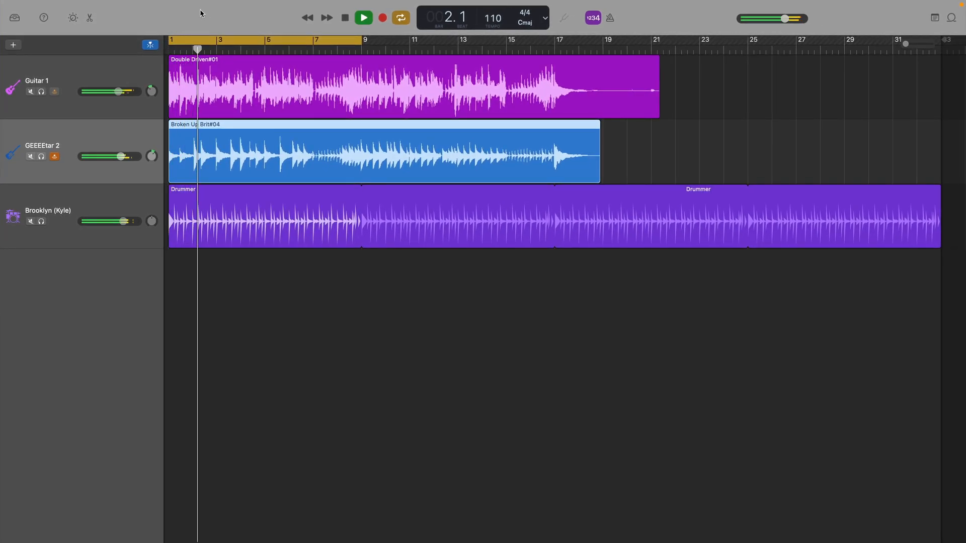
pyautogui.click(362, 17)
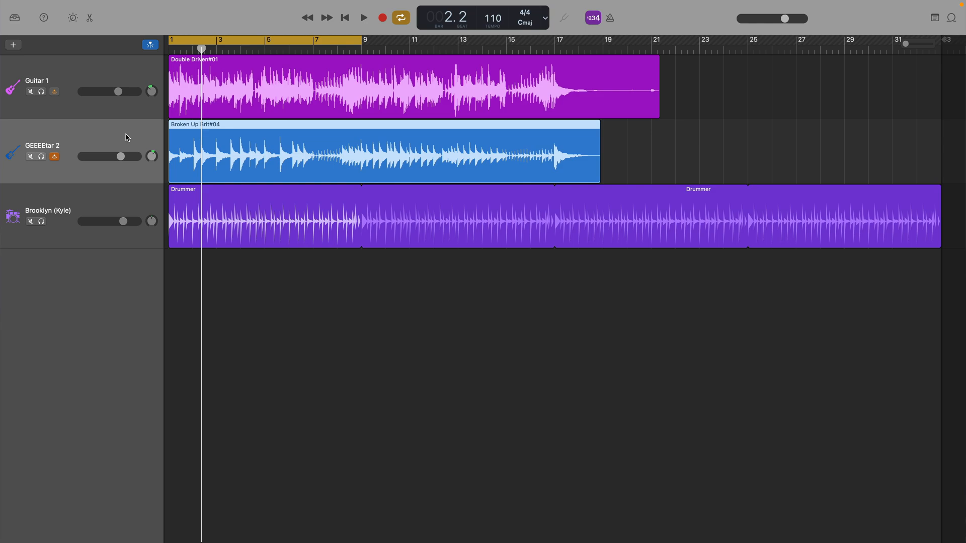
pyautogui.moveTo(92, 34)
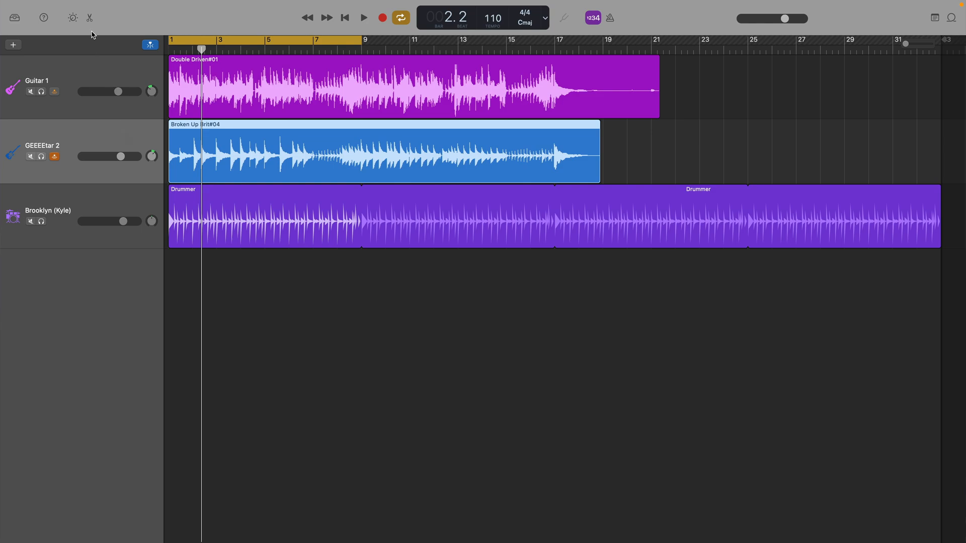
pyautogui.click(90, 18)
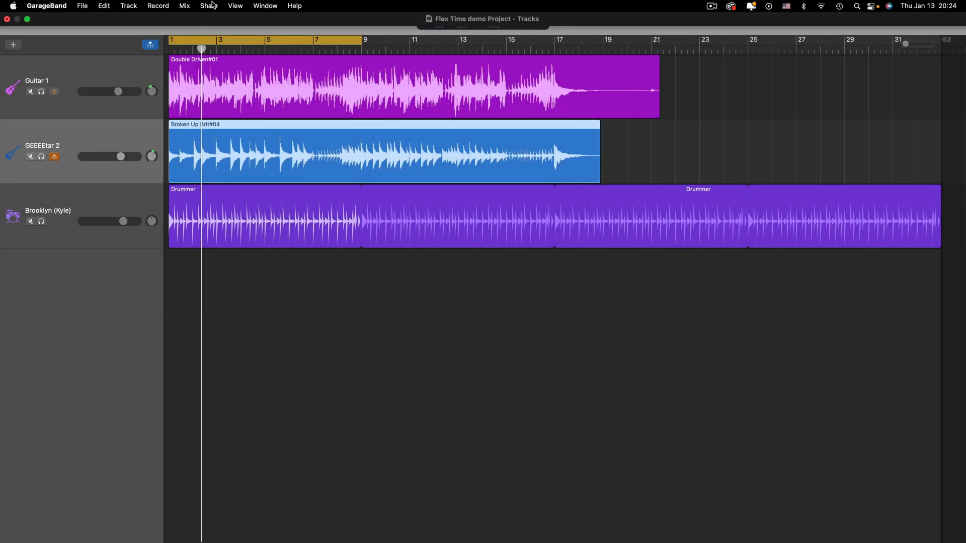
pyautogui.click(235, 6)
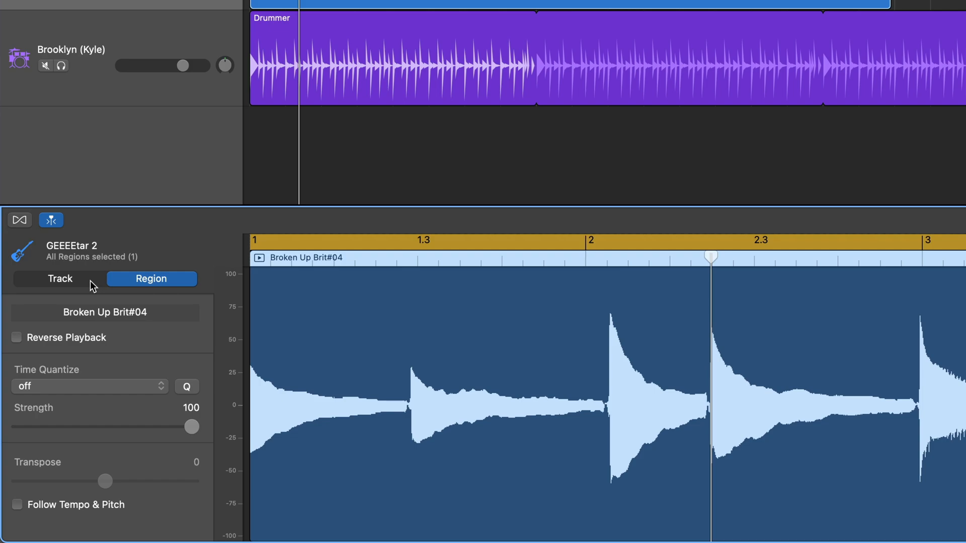
# Enable Flex on GEEEEtar 2 and drag a mistimed note's flex marker onto the beat
pyautogui.click(59, 278)
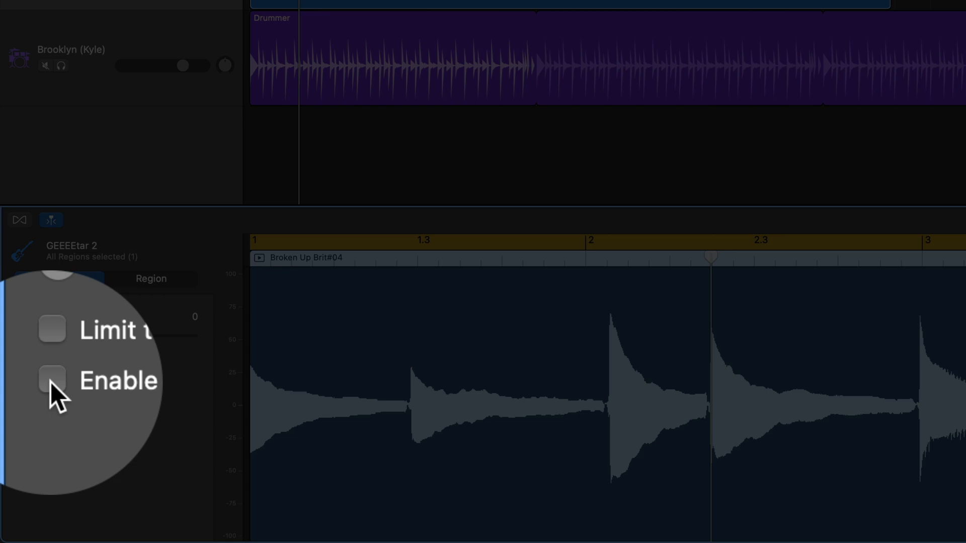
pyautogui.click(20, 383)
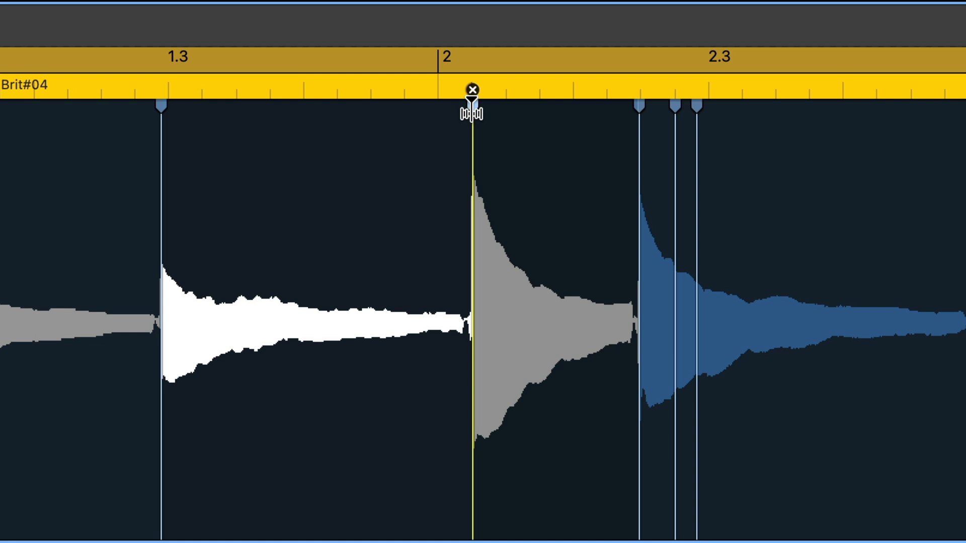
pyautogui.moveTo(471, 91); pyautogui.dragTo(437, 91)
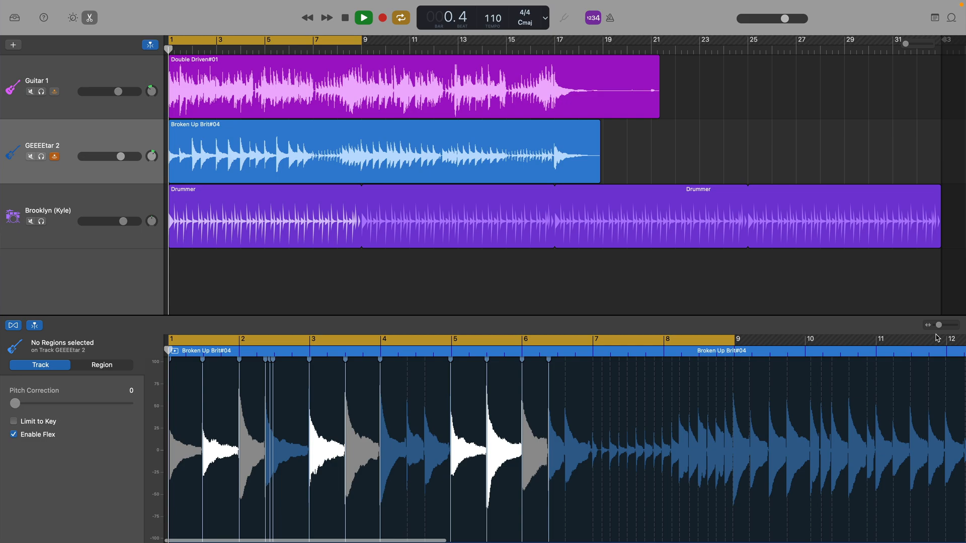
pyautogui.click(363, 17)
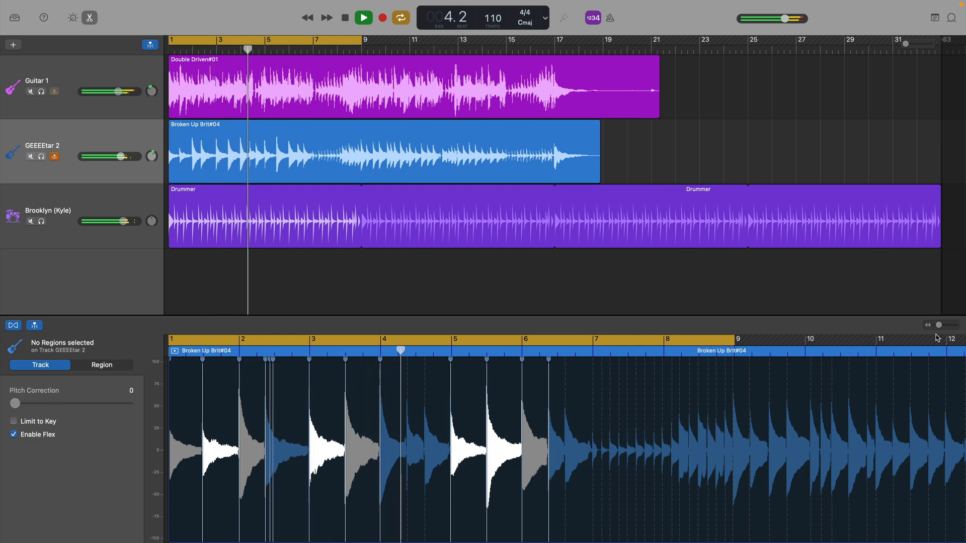
pyautogui.click(13, 435)
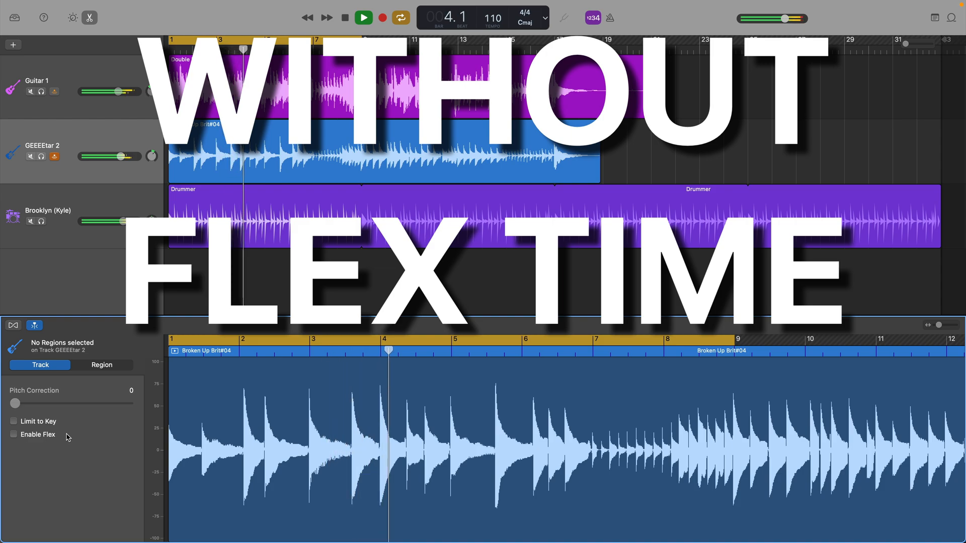
pyautogui.click(15, 435)
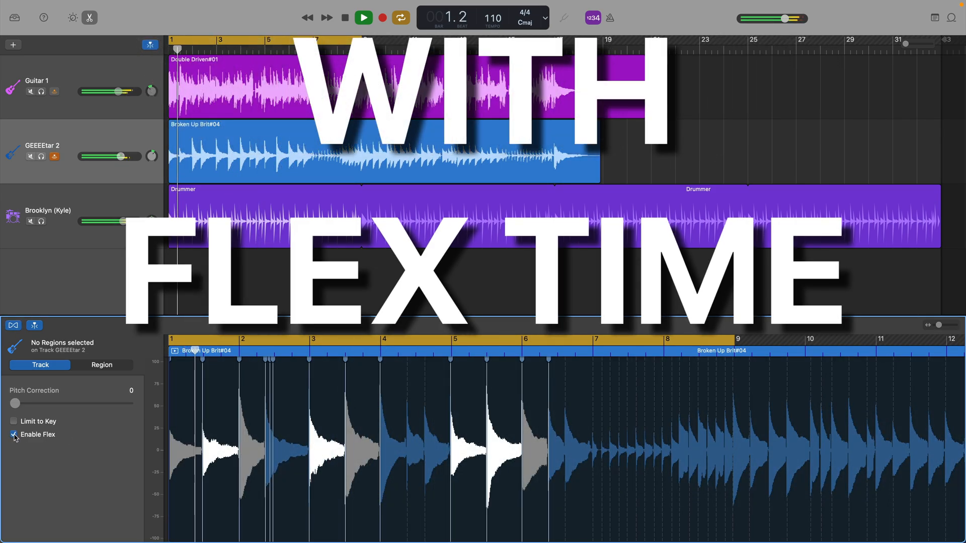